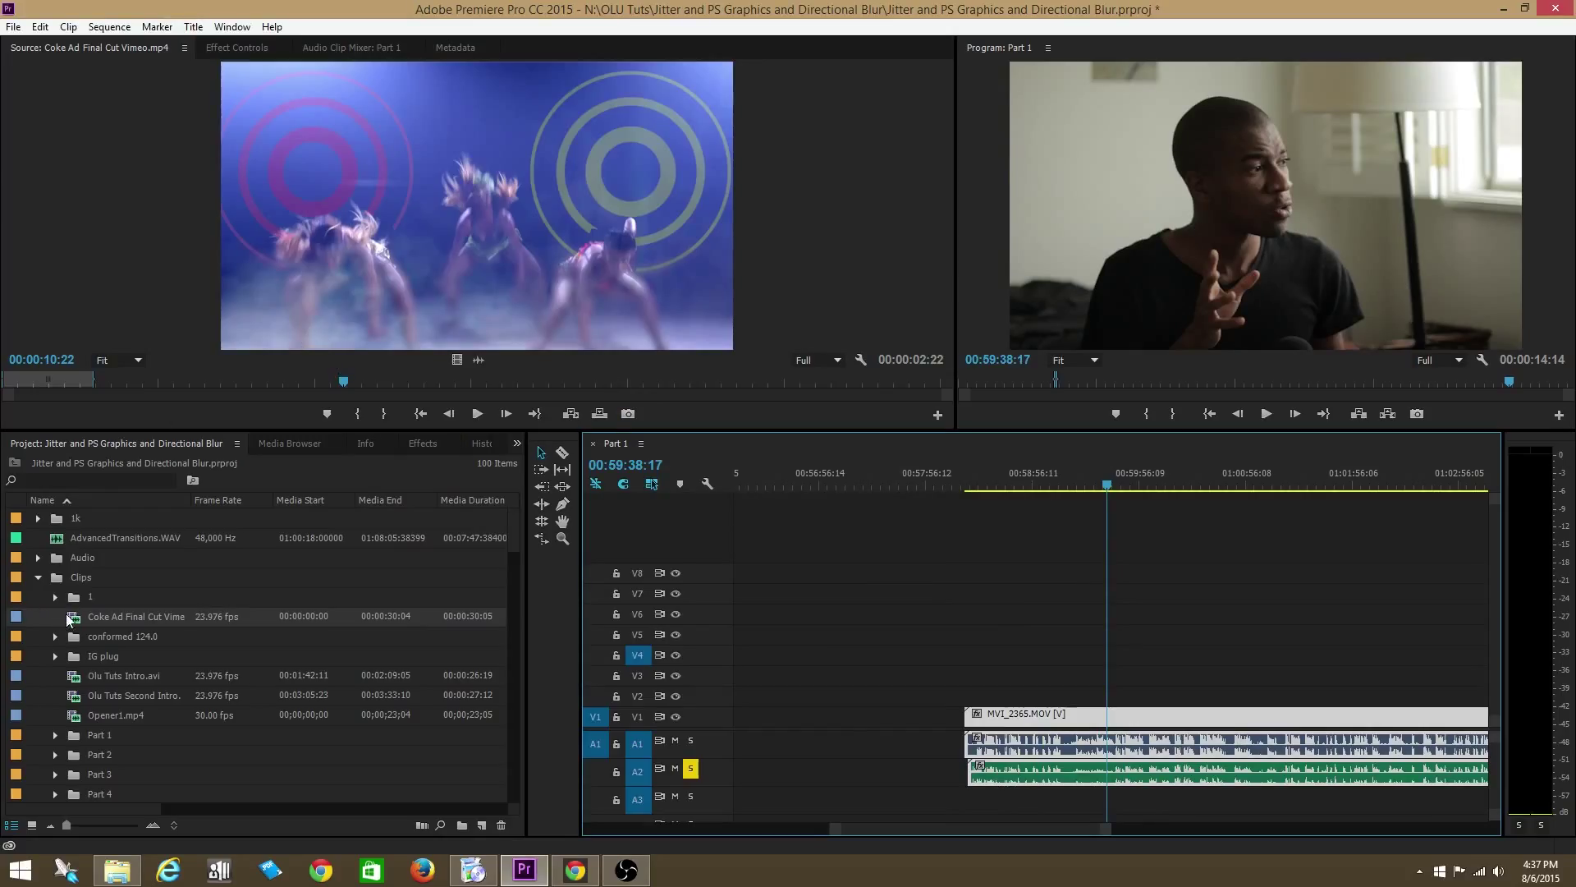
# Load the Coke ad clip in the Source Monitor and scrub through its scenes
pyautogui.doubleClick(123, 675)
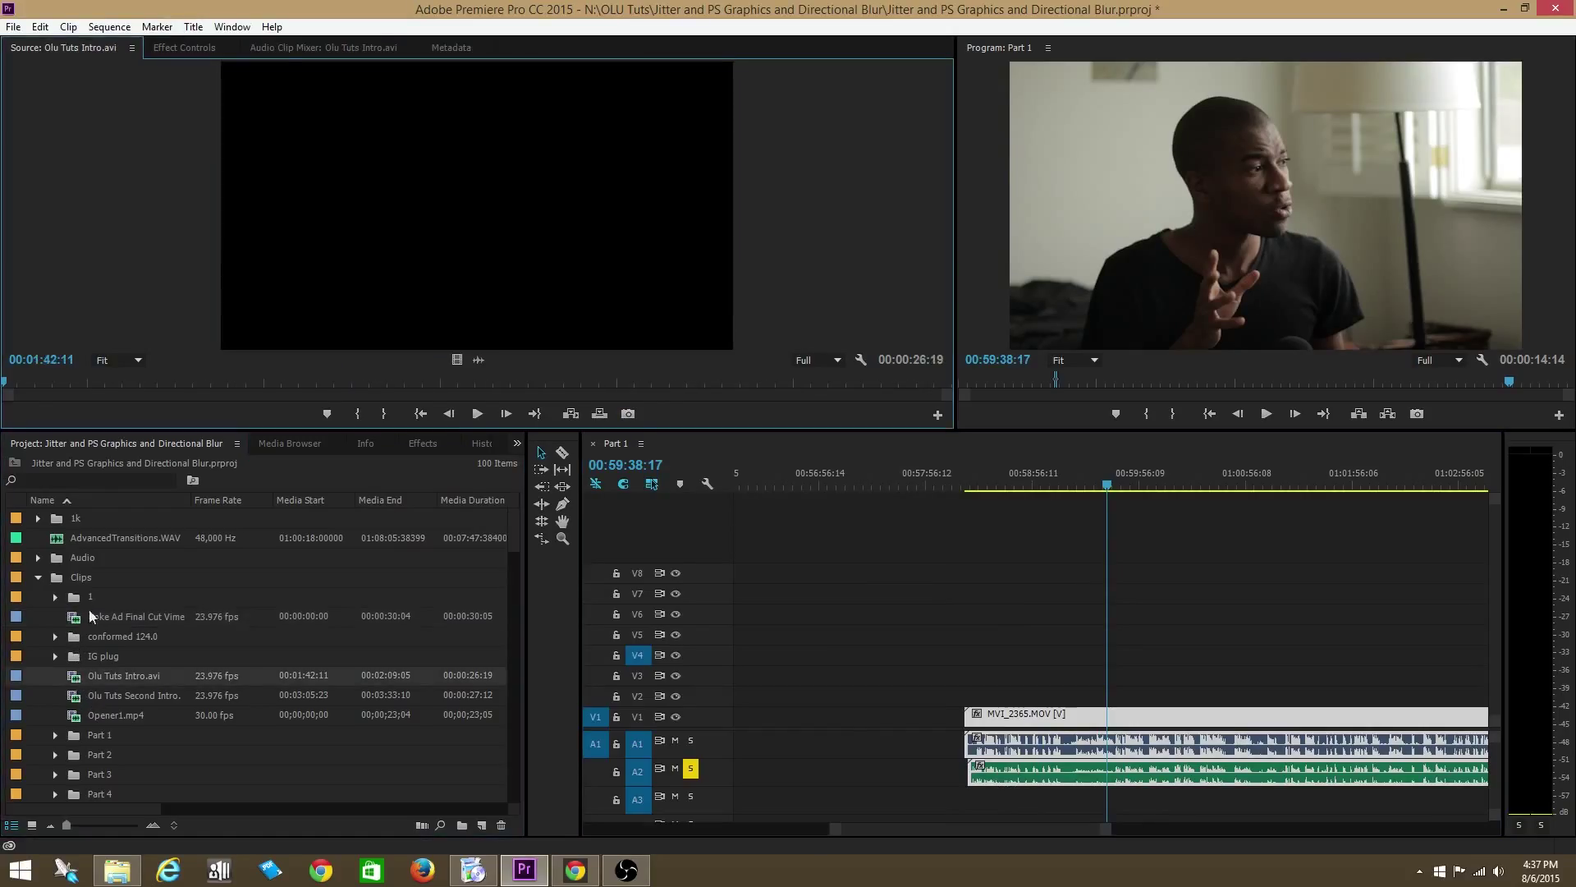
pyautogui.doubleClick(136, 616)
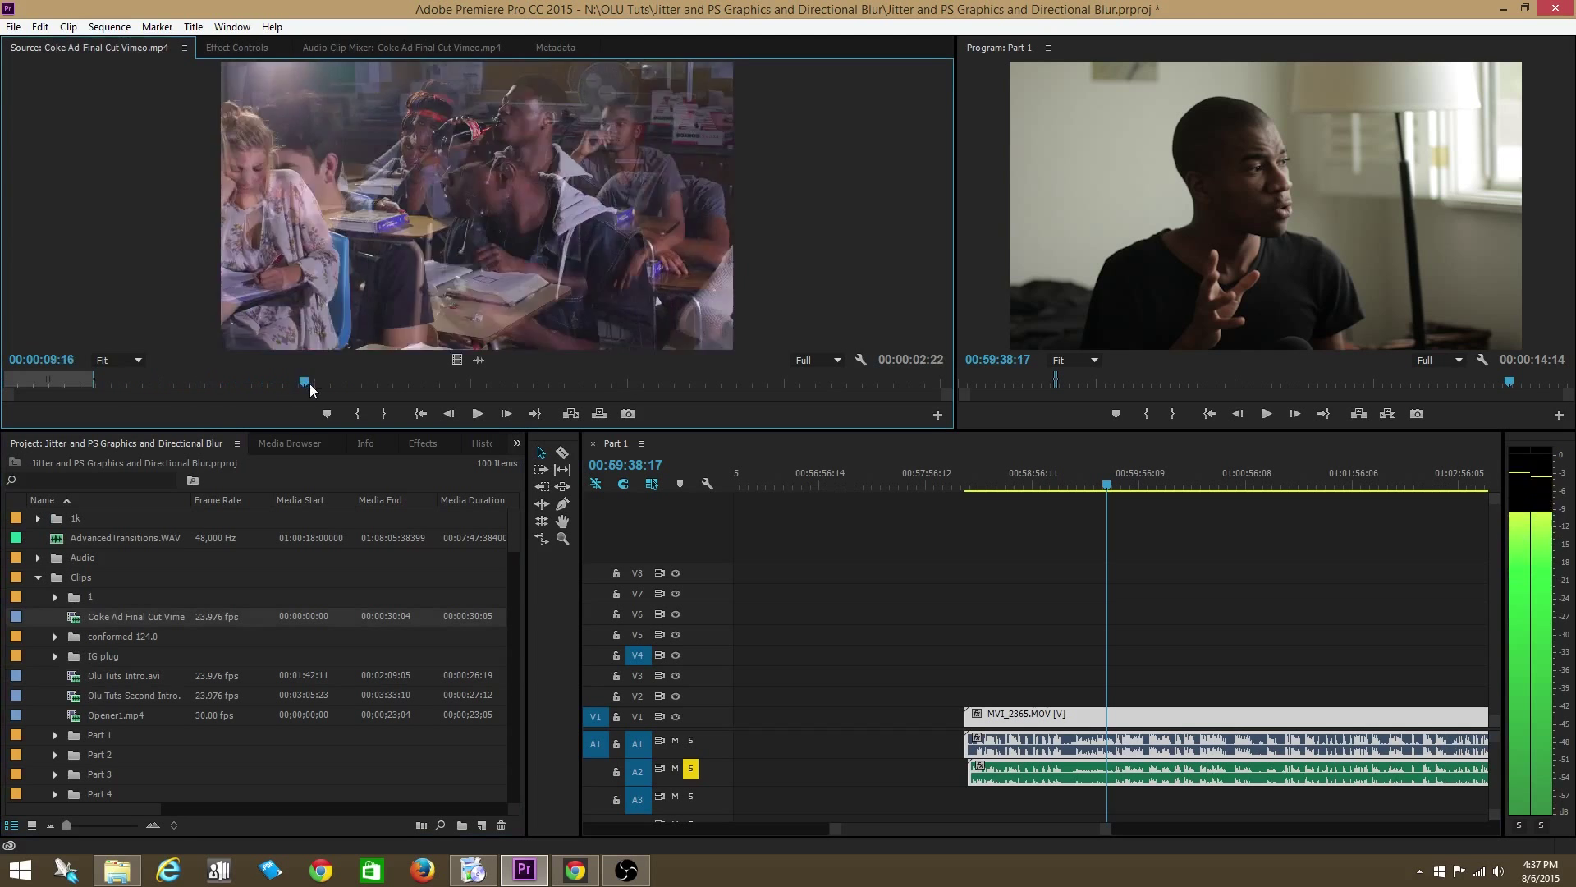
pyautogui.moveTo(306, 379); pyautogui.dragTo(384, 379)
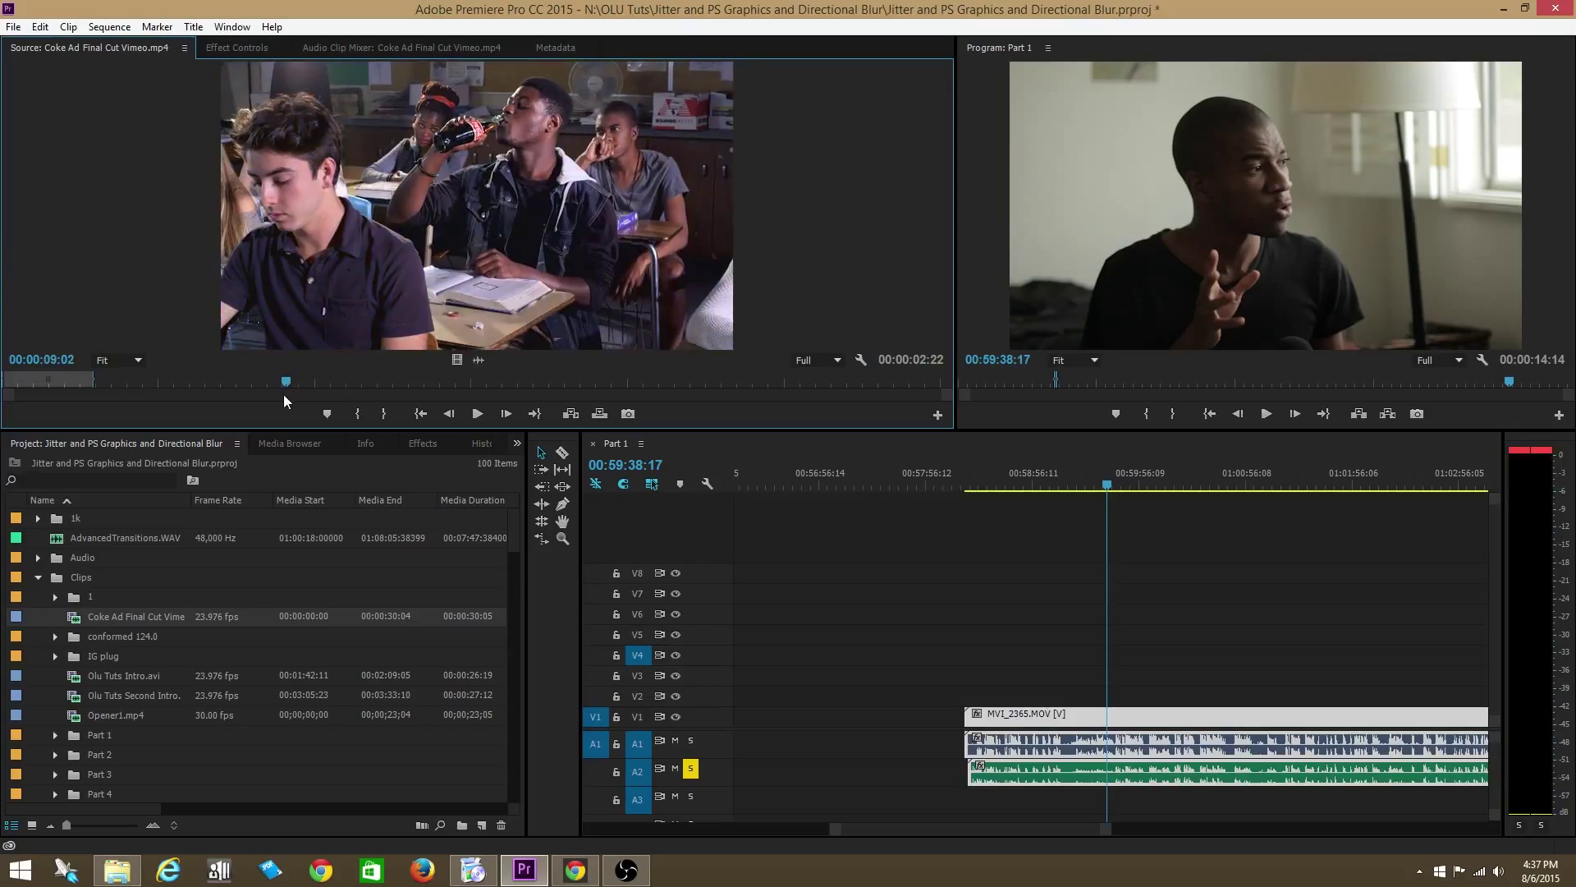
pyautogui.moveTo(383, 250)
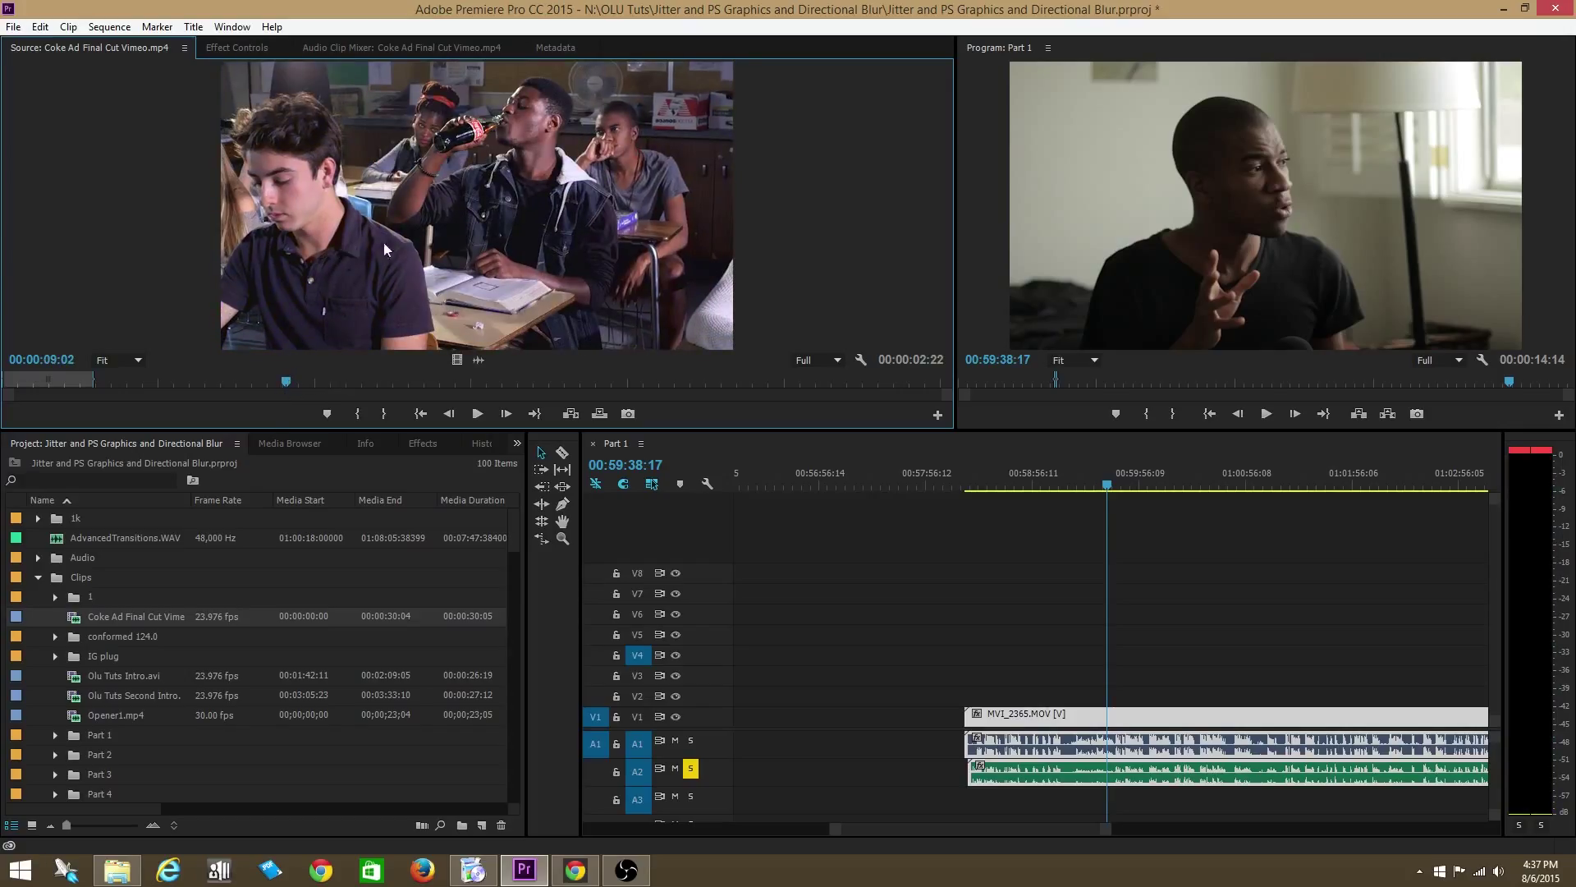
pyautogui.moveTo(852, 720)
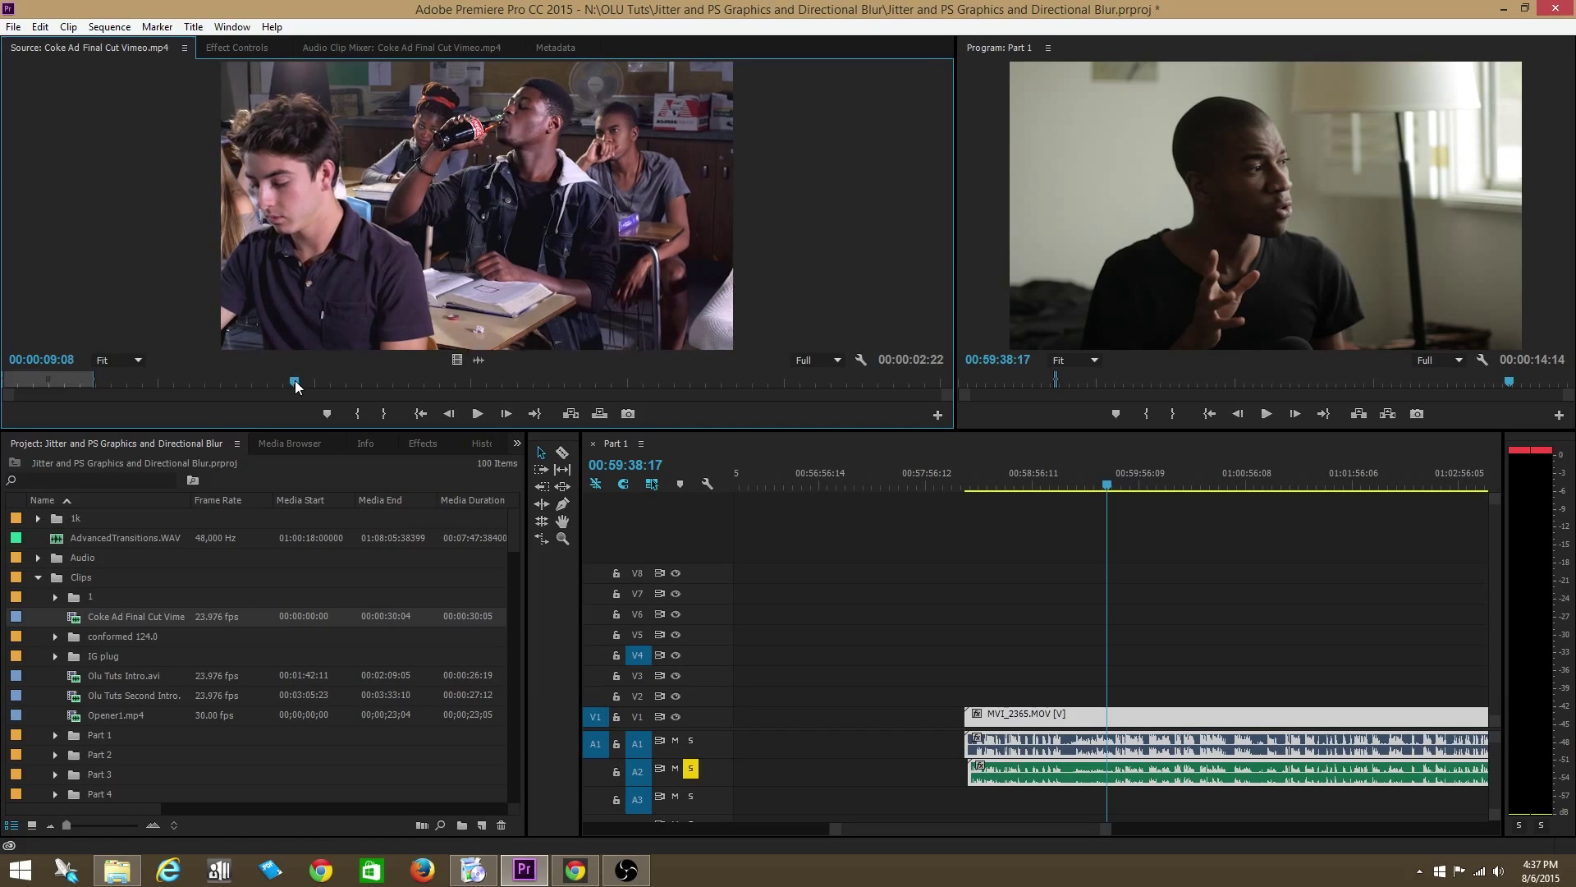
pyautogui.moveTo(294, 379); pyautogui.dragTo(455, 379)
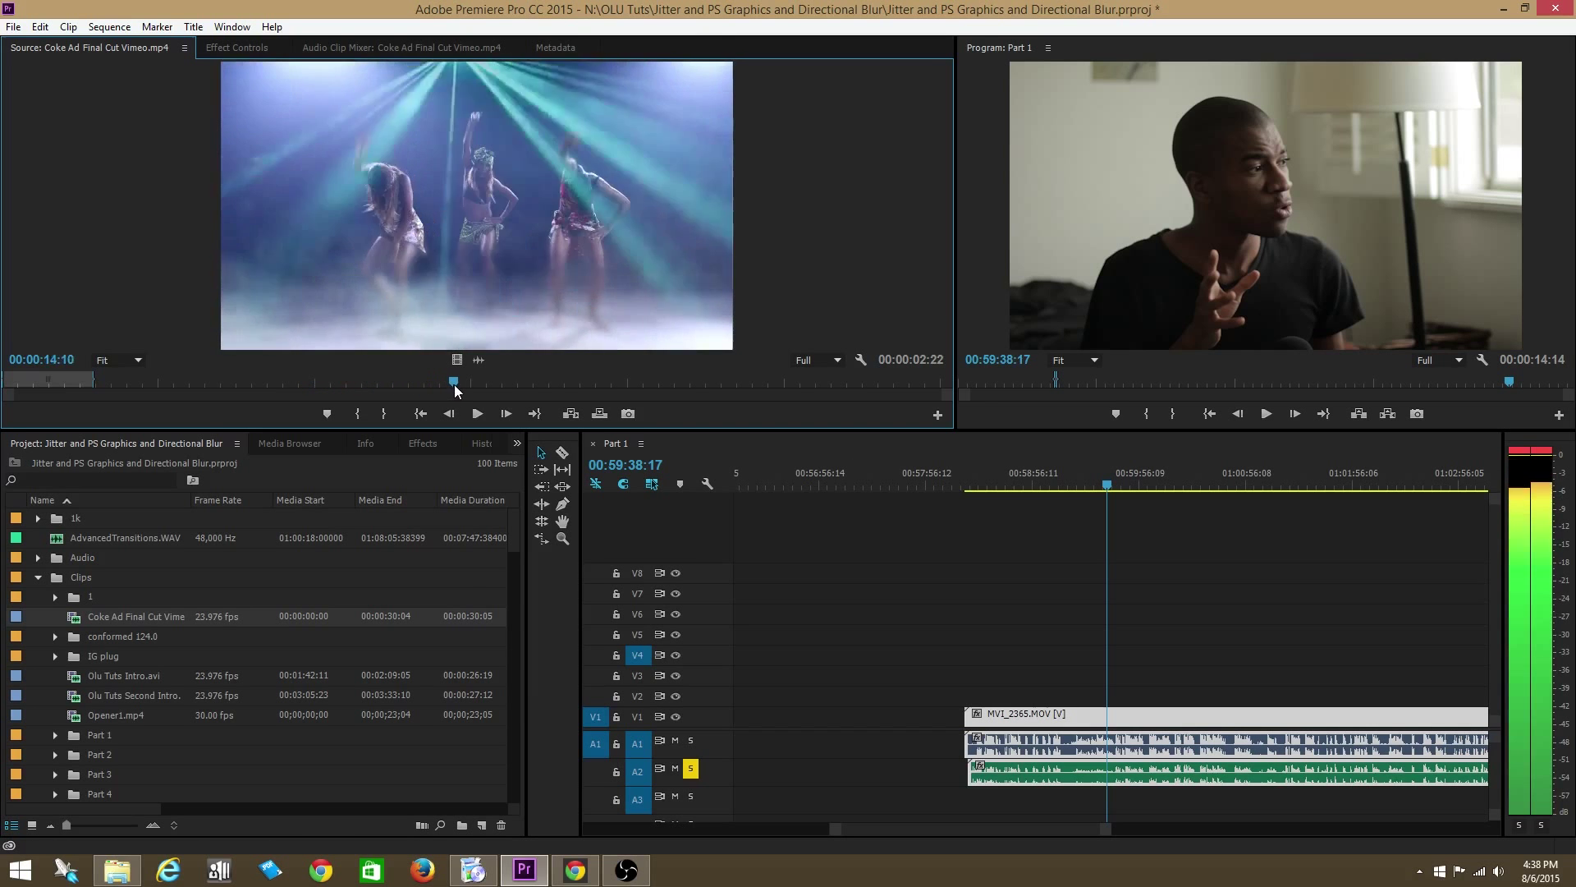
pyautogui.moveTo(453, 384); pyautogui.dragTo(337, 384)
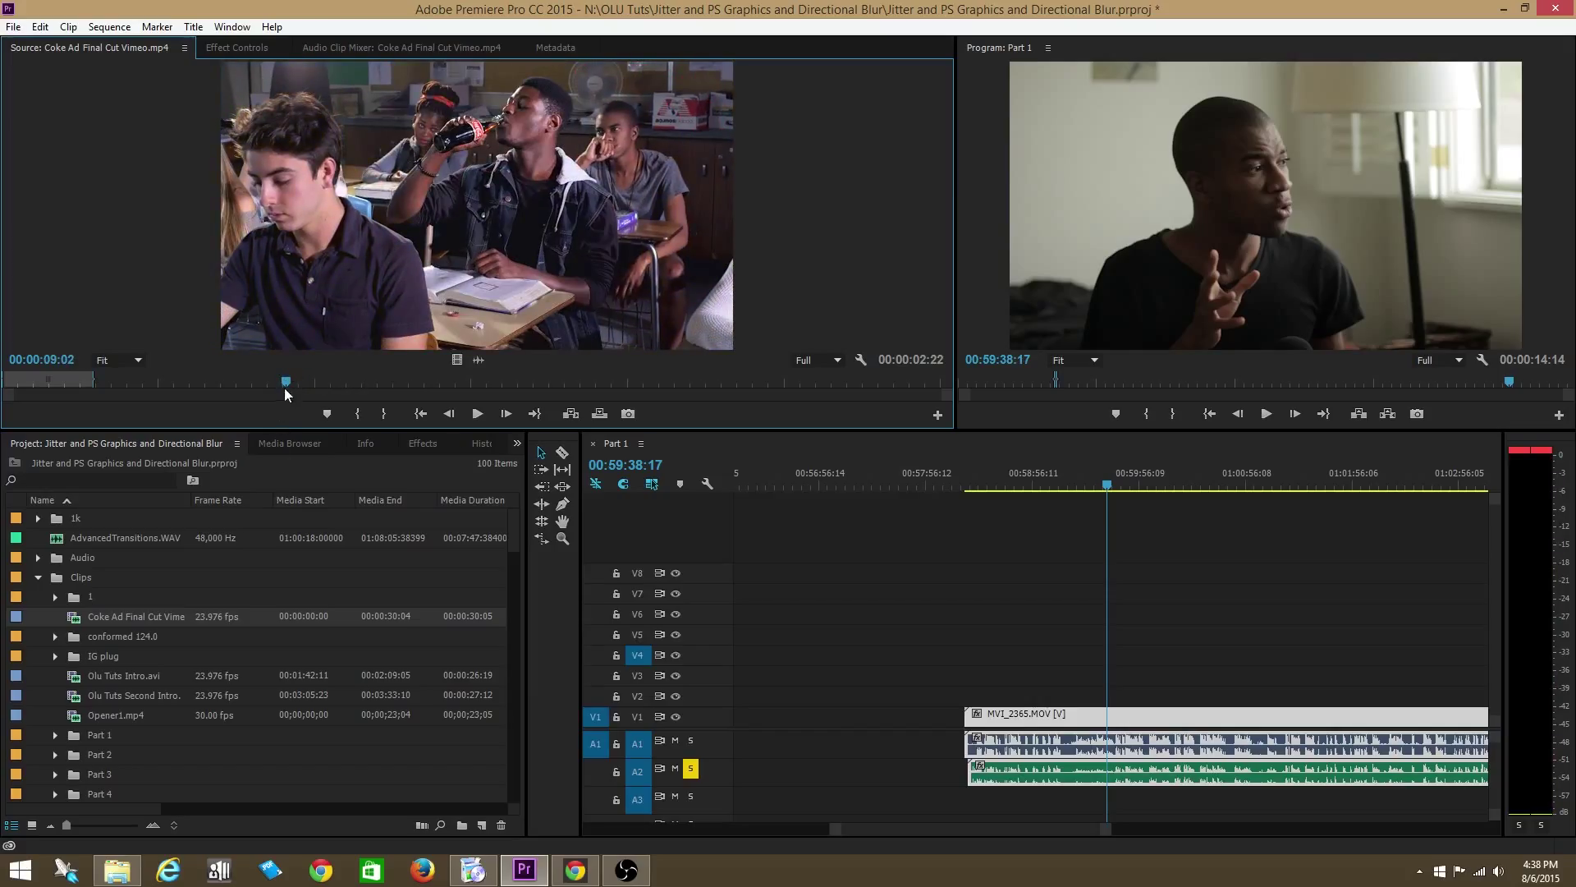
# Turn off 'Play audio while scrubbing' in the Audio preferences and confirm with OK
pyautogui.click(13, 27)
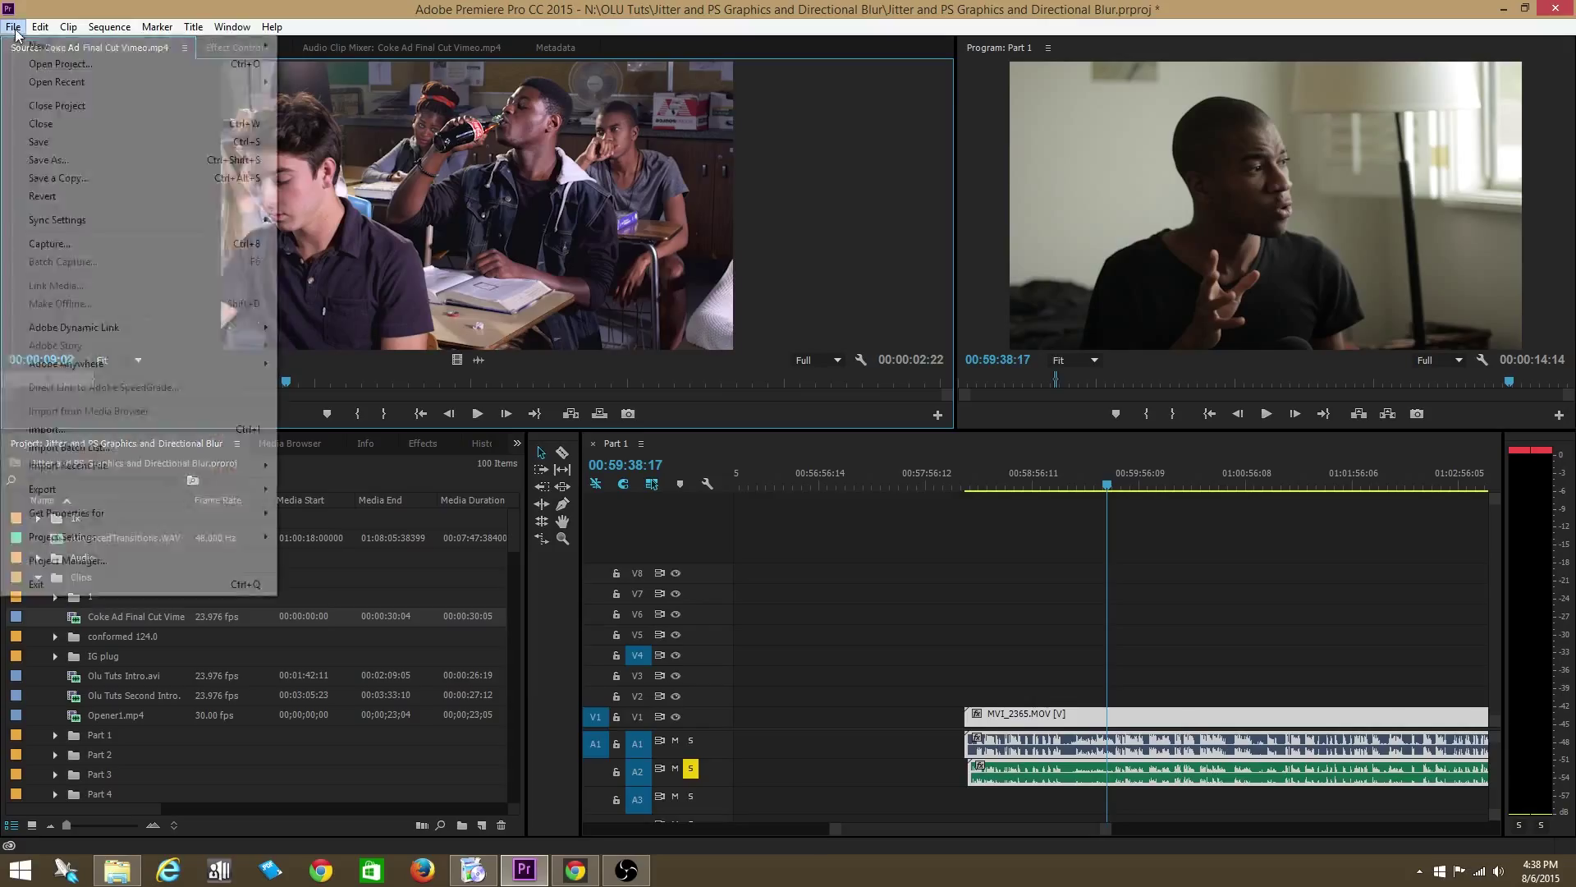
pyautogui.click(40, 27)
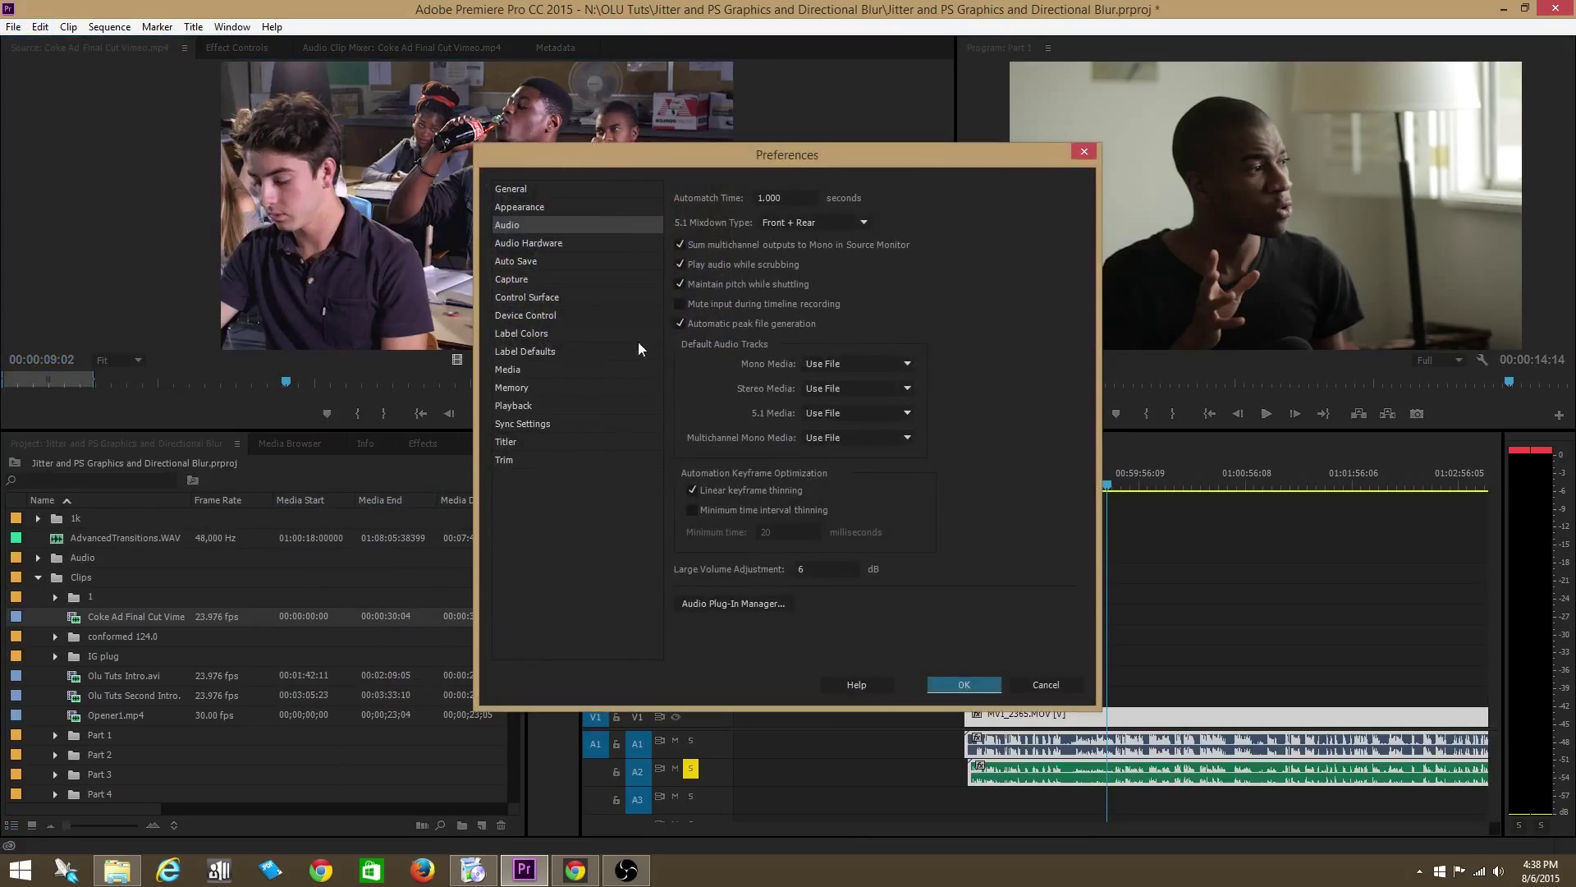
pyautogui.click(679, 264)
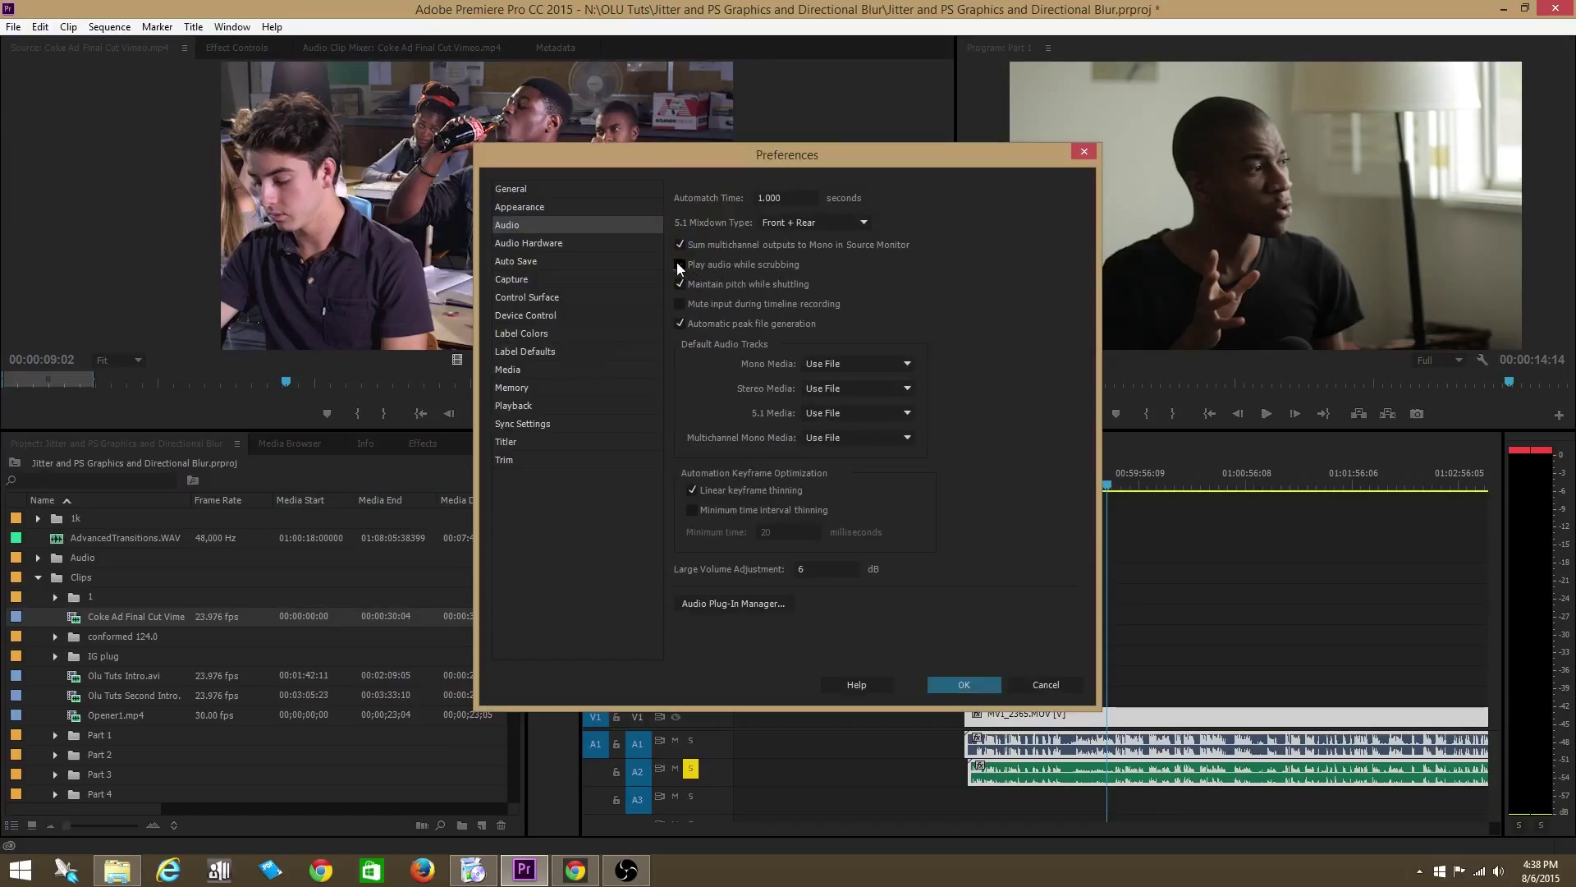
pyautogui.click(962, 685)
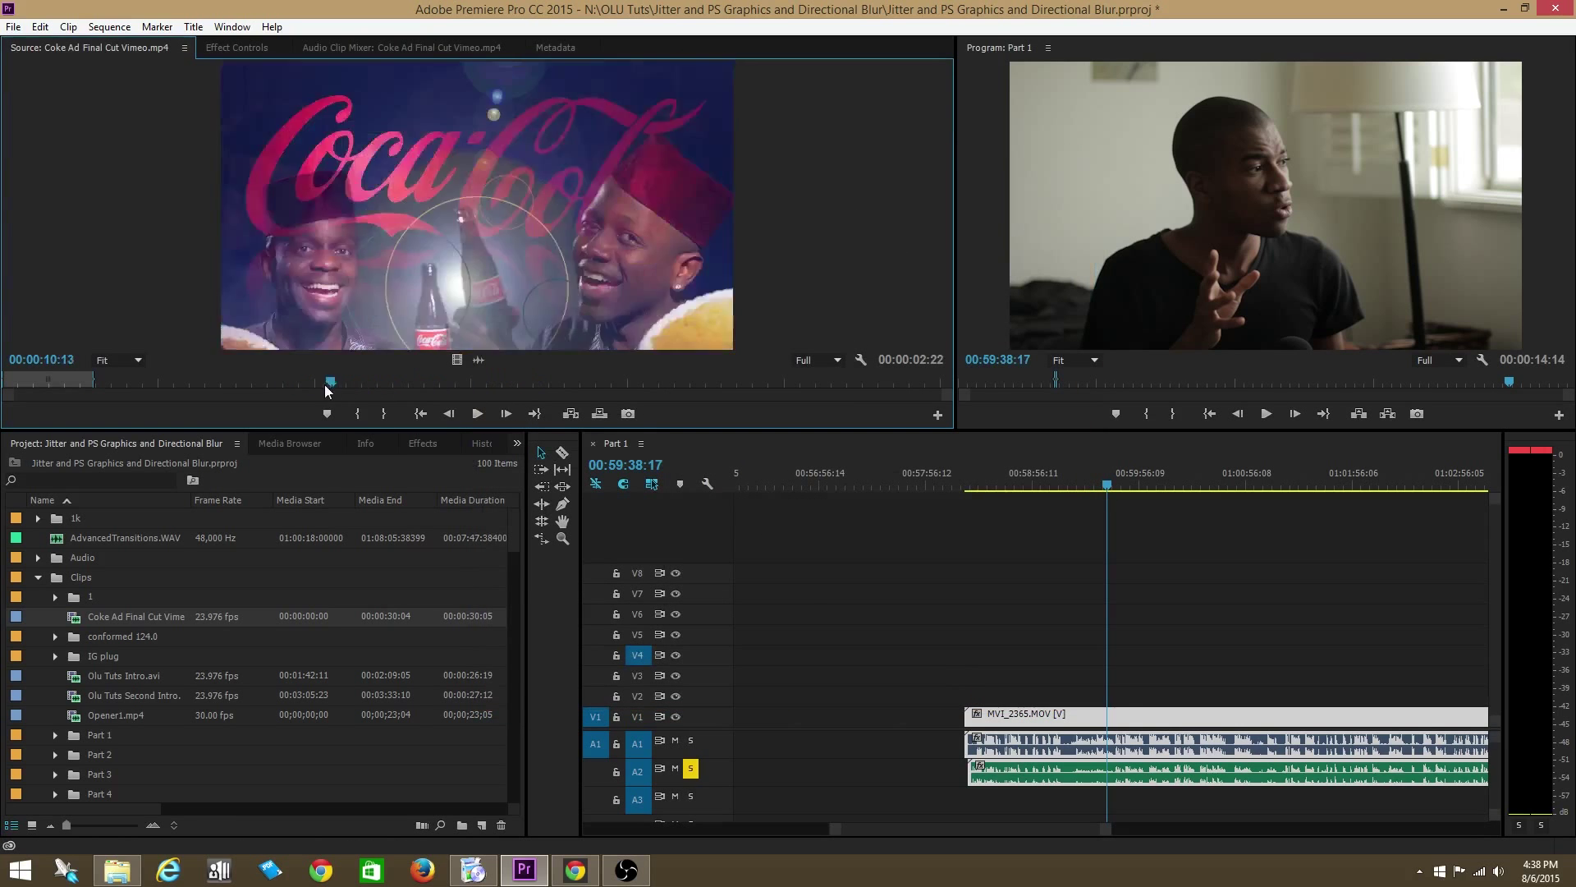
# Scrub the Coke ad back to the Coca-Cola bottle shot before marking the in and out points
pyautogui.moveTo(329, 383); pyautogui.dragTo(286, 383)
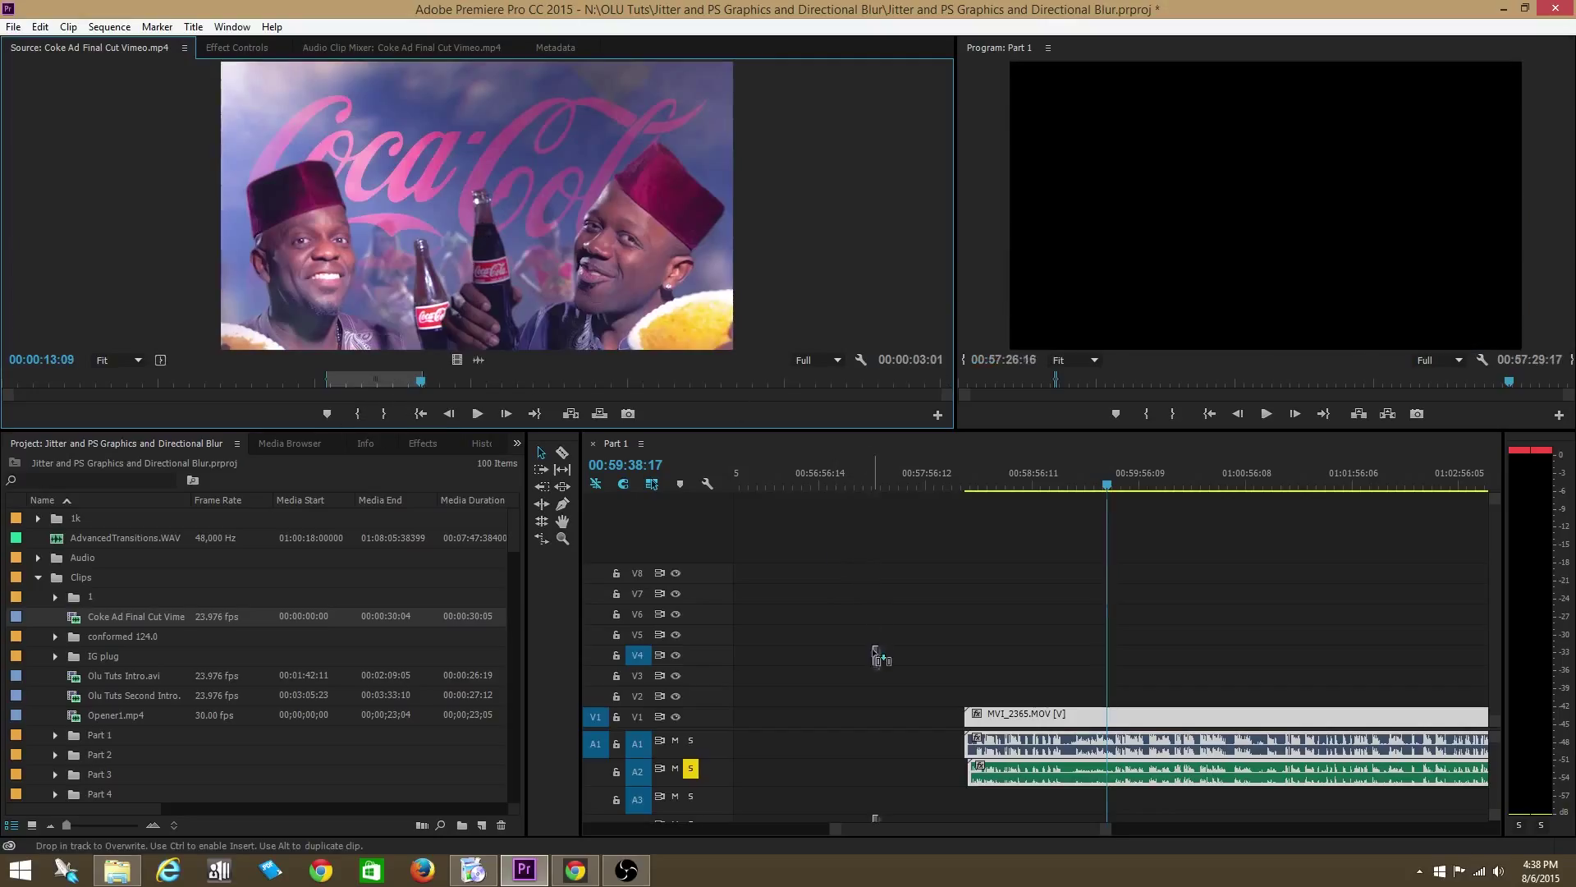
# Park the playhead on the placed Coke ad clip and play, then stop, the Part 1 sequence
pyautogui.click(880, 488)
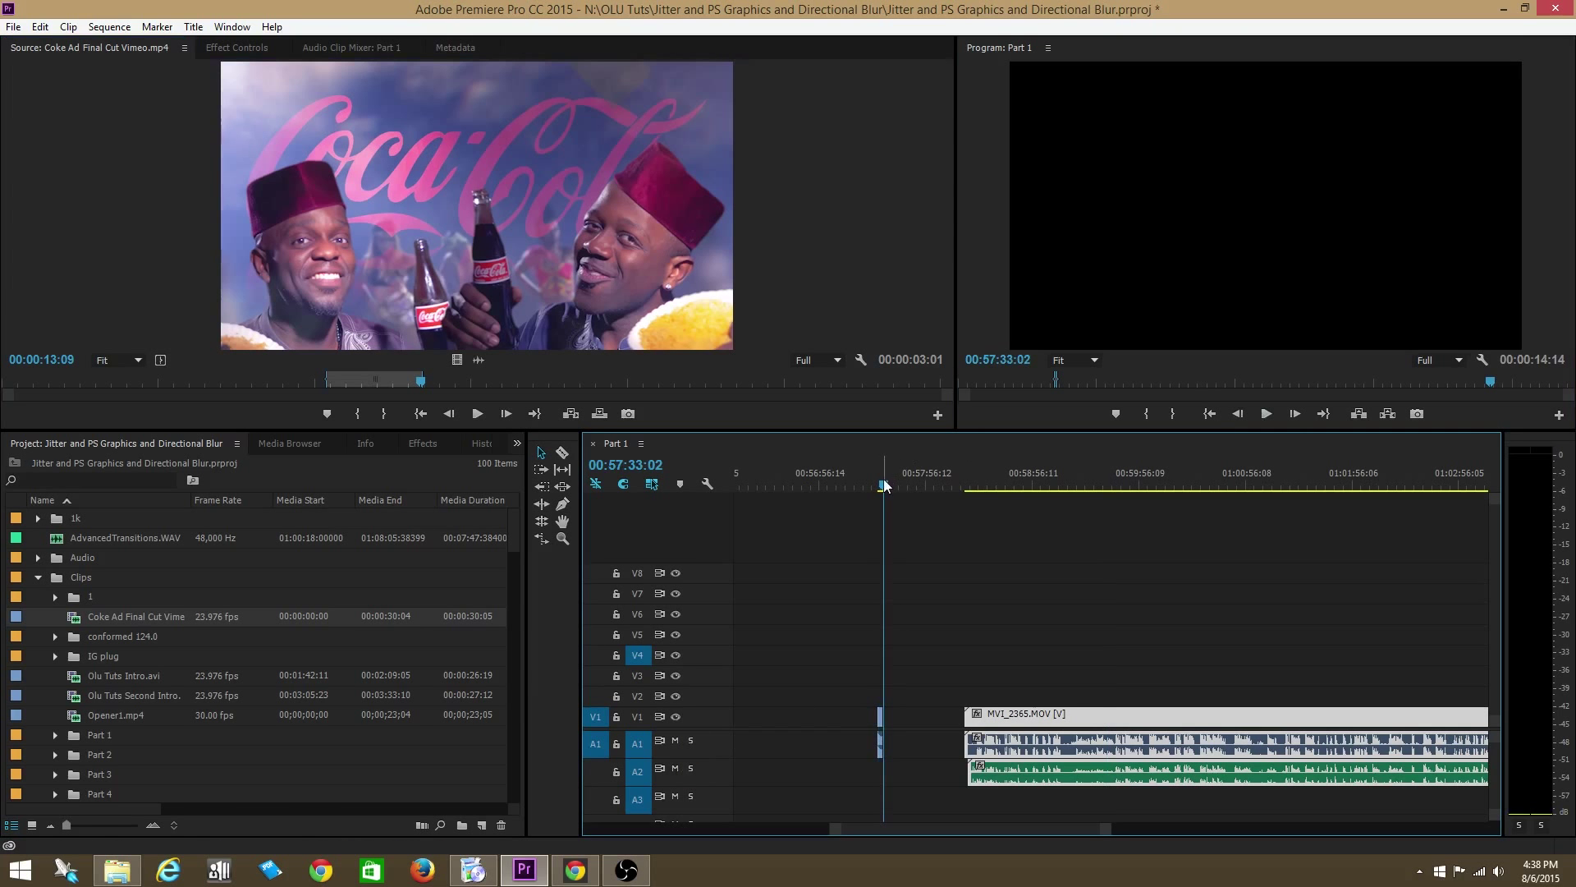
pyautogui.click(1264, 414)
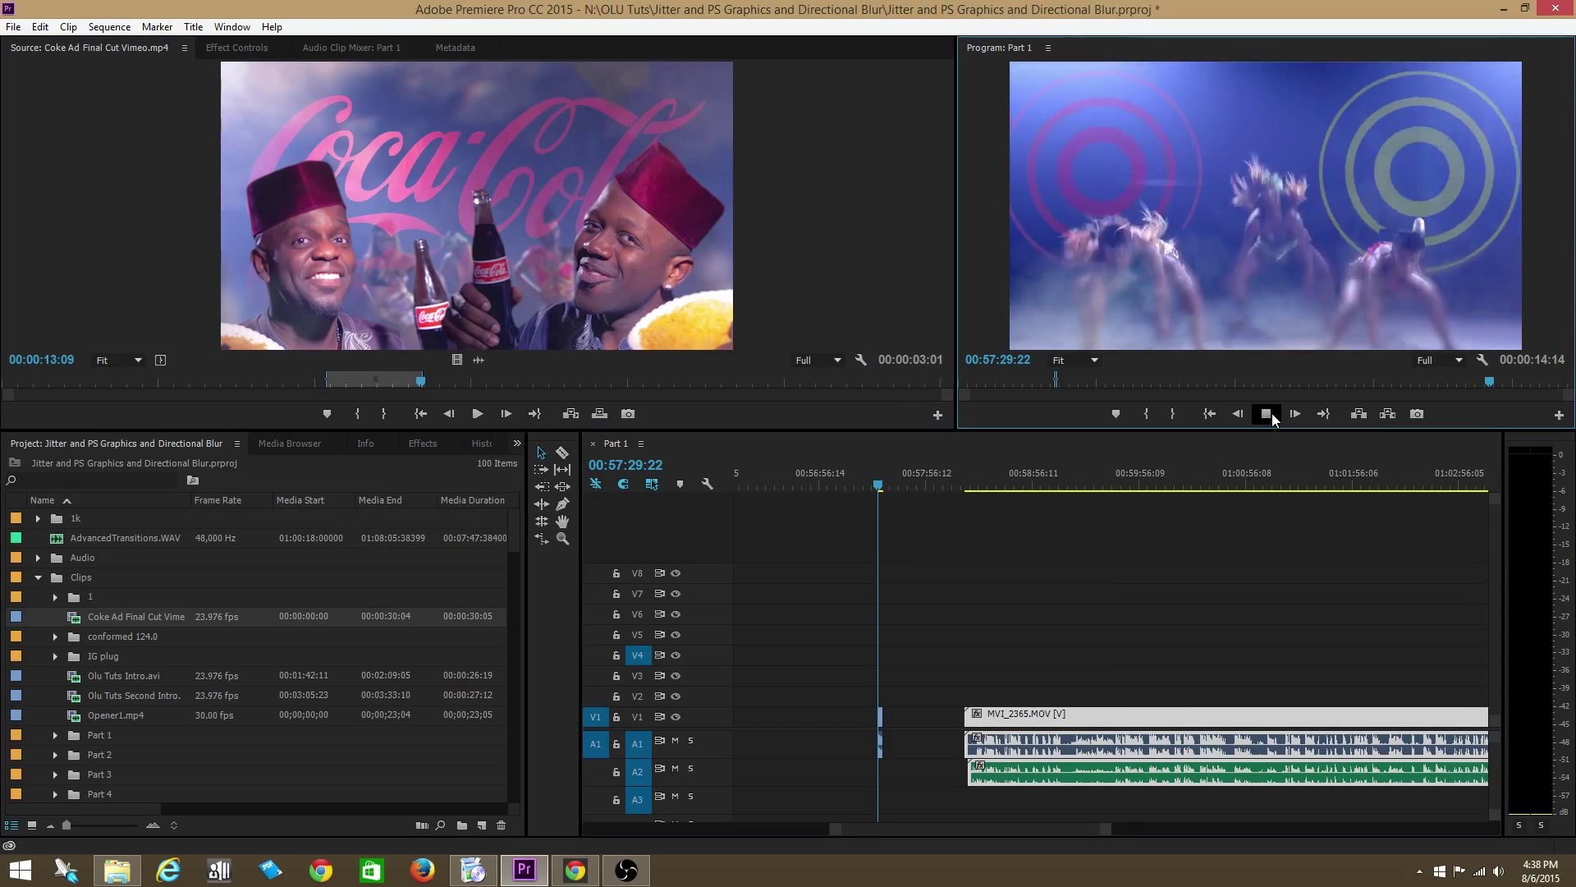
pyautogui.click(1265, 414)
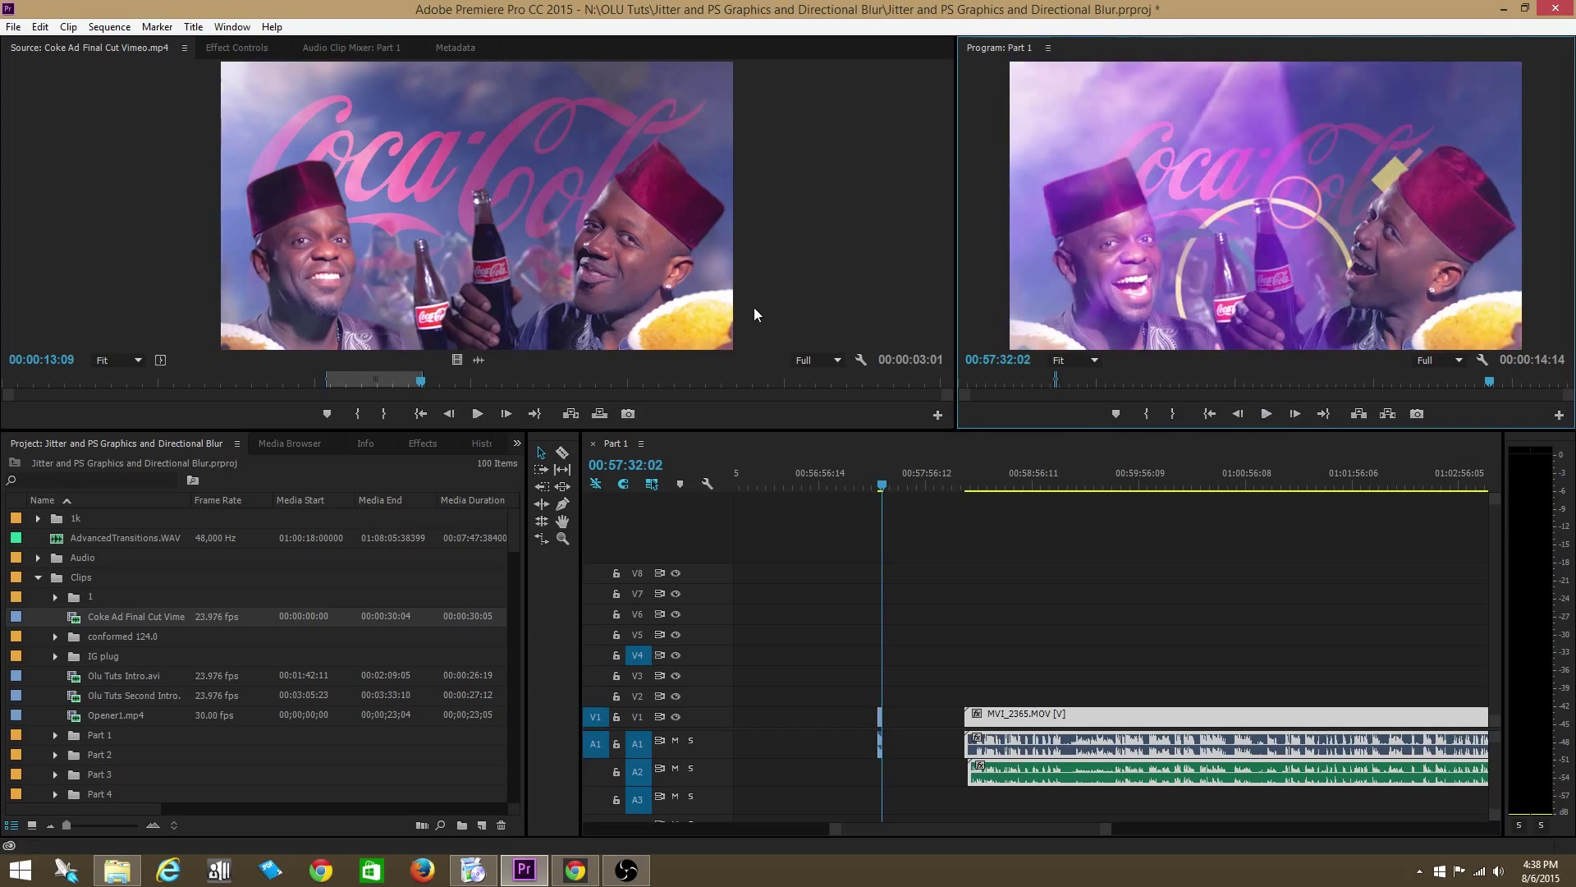